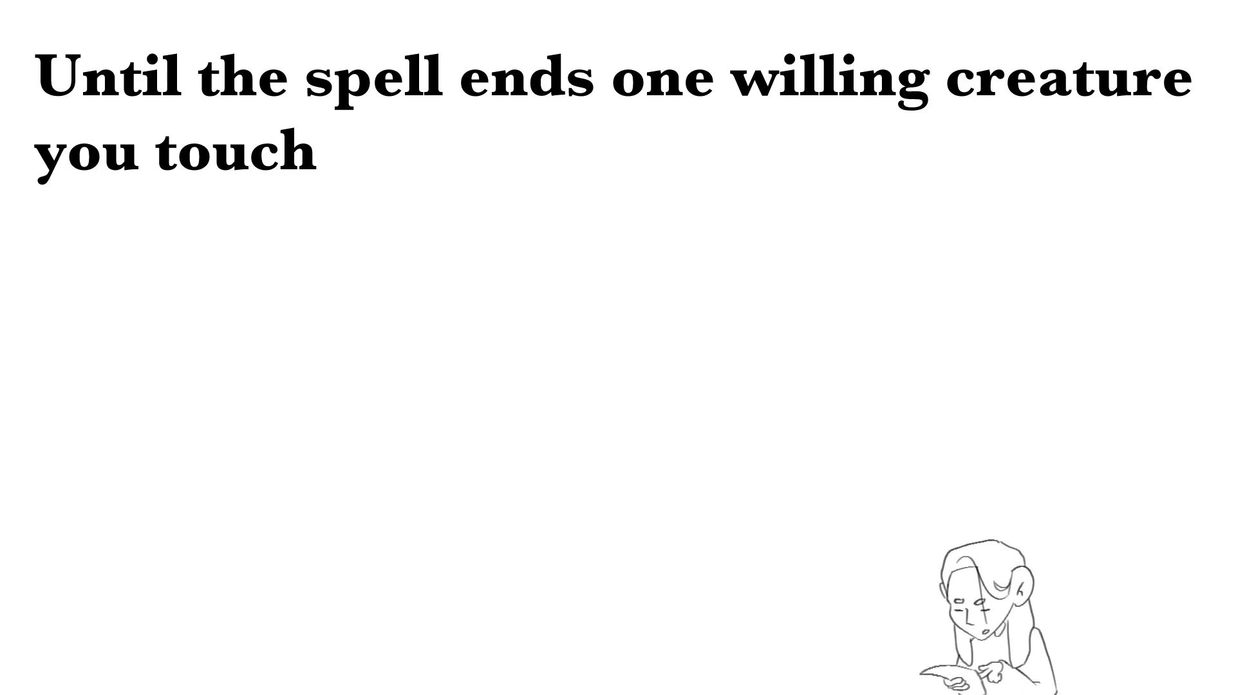
pyautogui.write('gains the ability to move up,')
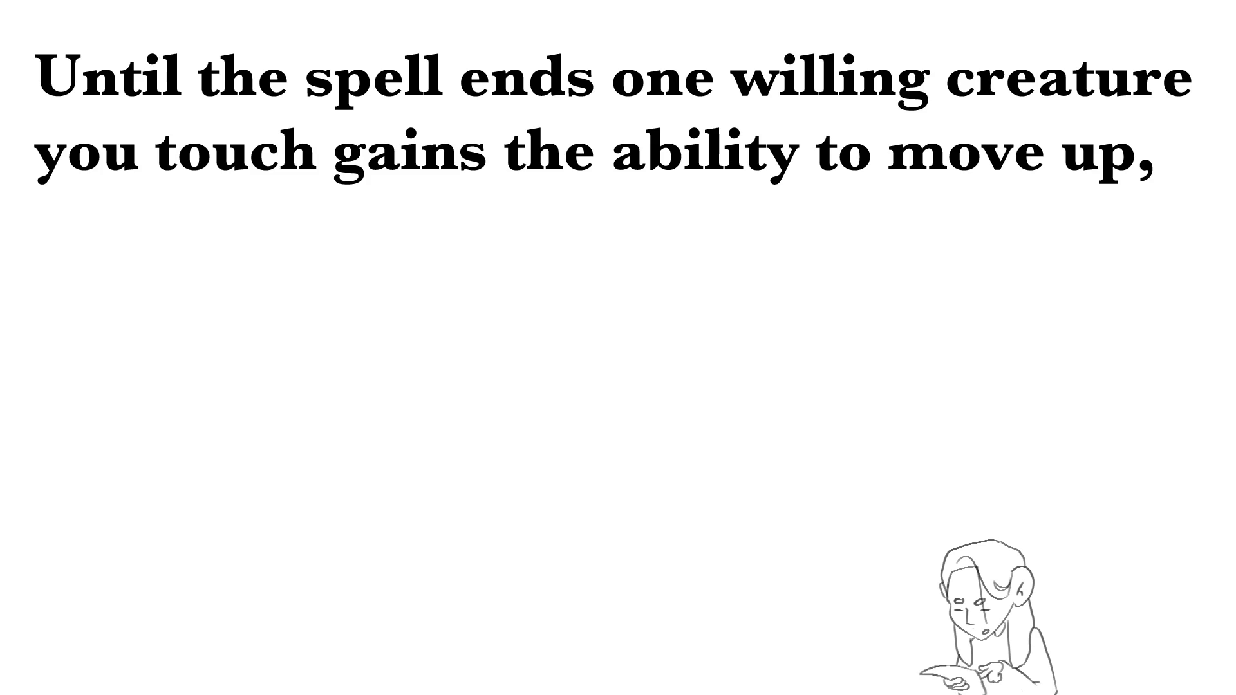
pyautogui.write('down, and across vertical surfaces')
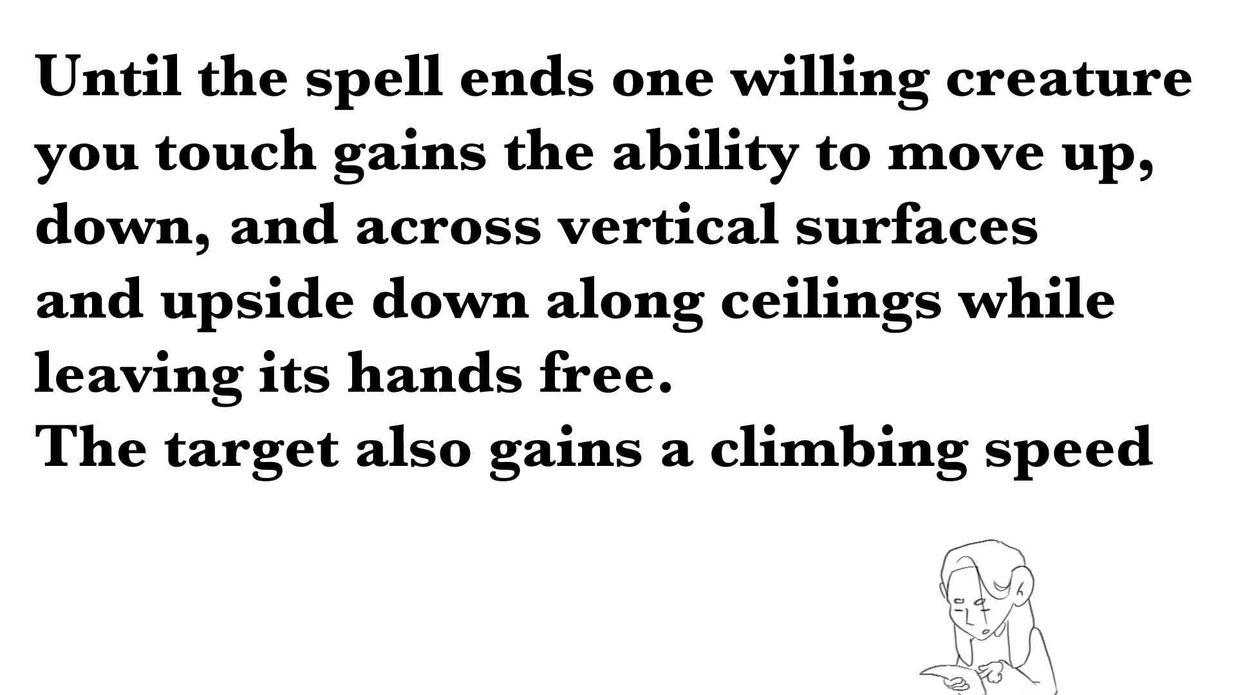
pyautogui.write('equal to its walking speed.')
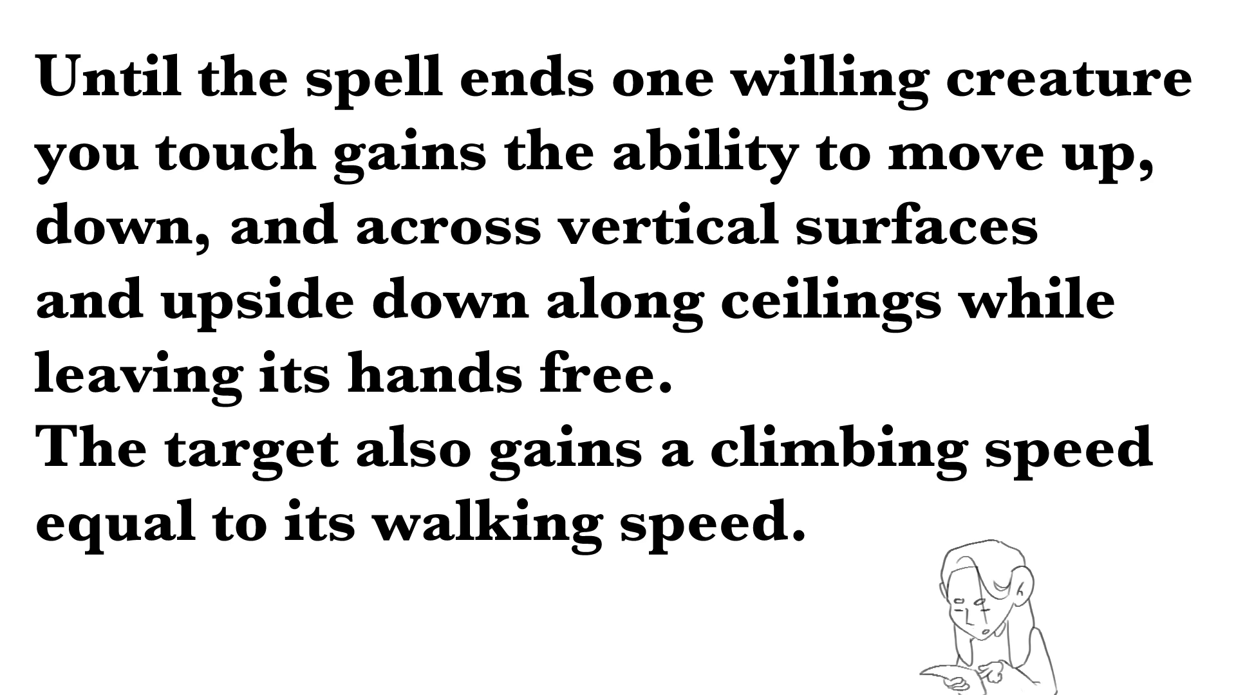